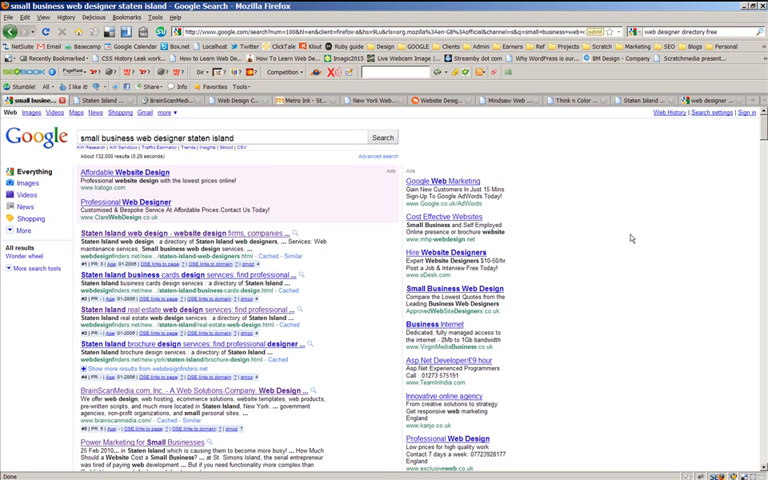
pyautogui.moveTo(648, 224)
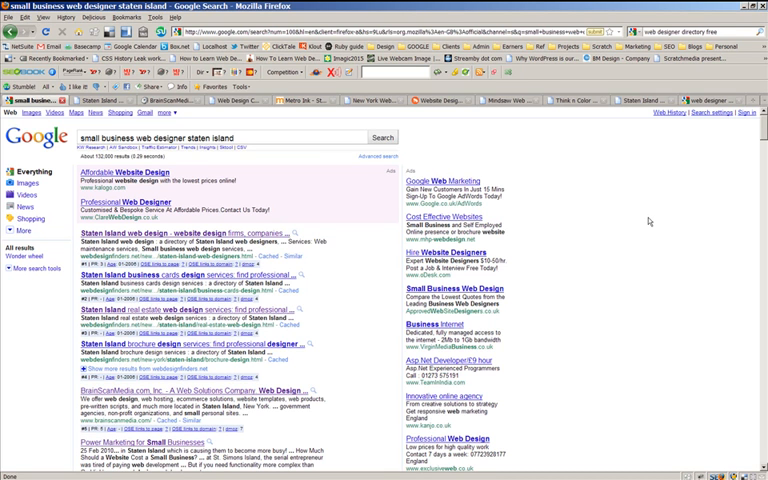
pyautogui.moveTo(643, 216)
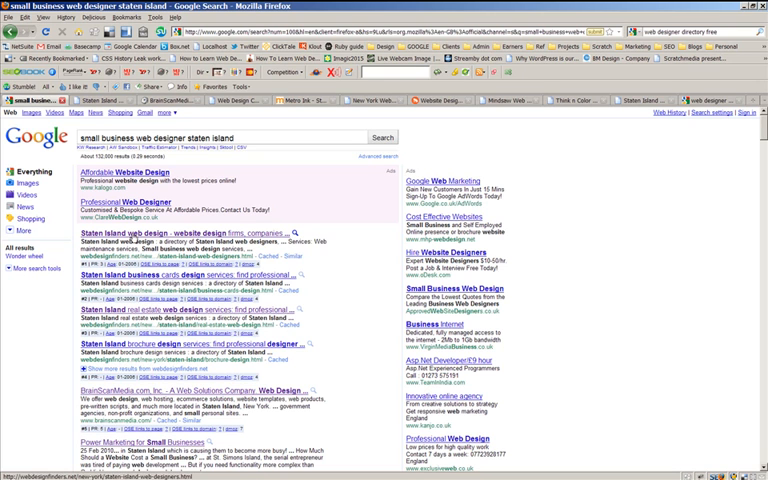
pyautogui.moveTo(240, 385)
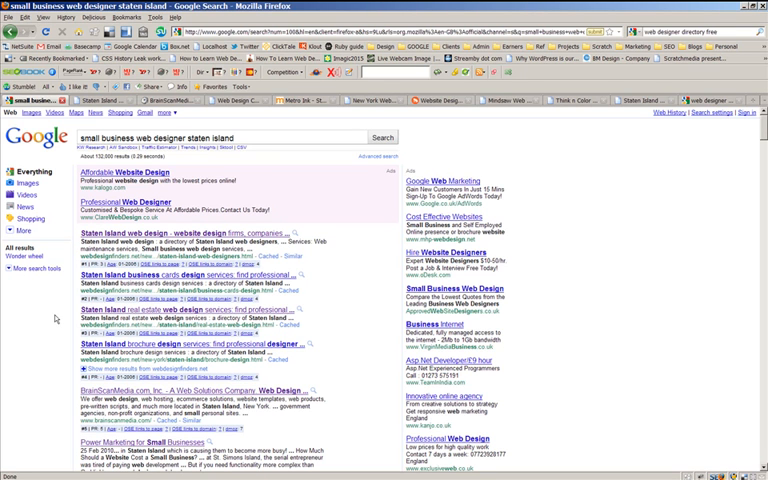
pyautogui.moveTo(118, 231)
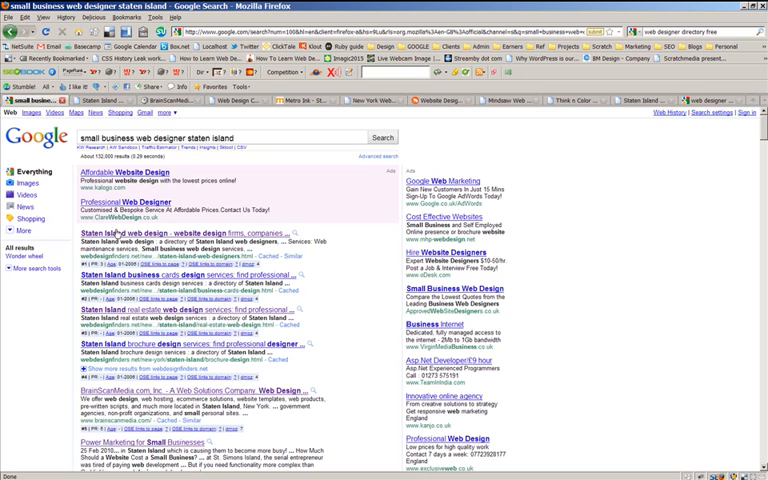
pyautogui.moveTo(133, 396)
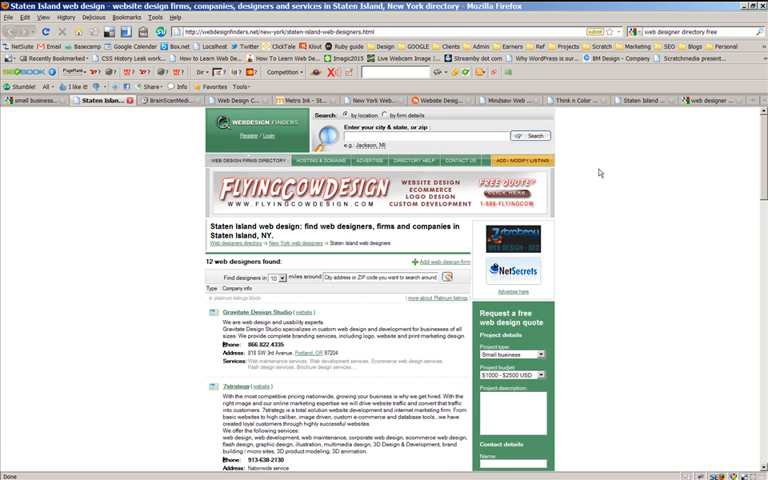
pyautogui.scroll(-3)
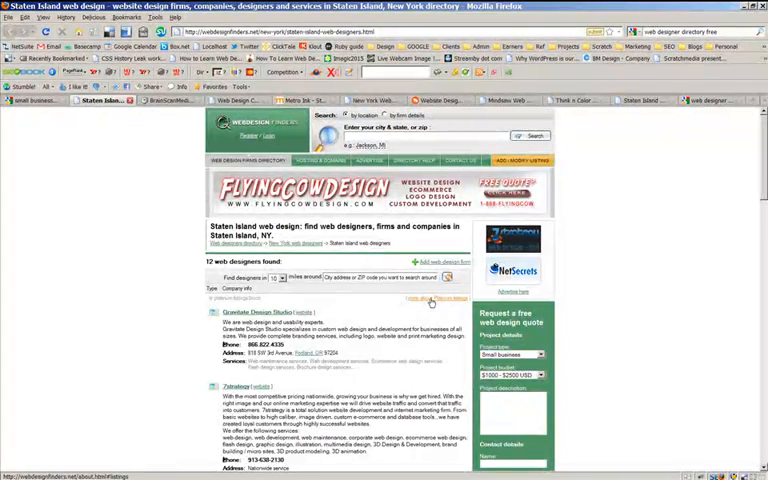
pyautogui.scroll(-3)
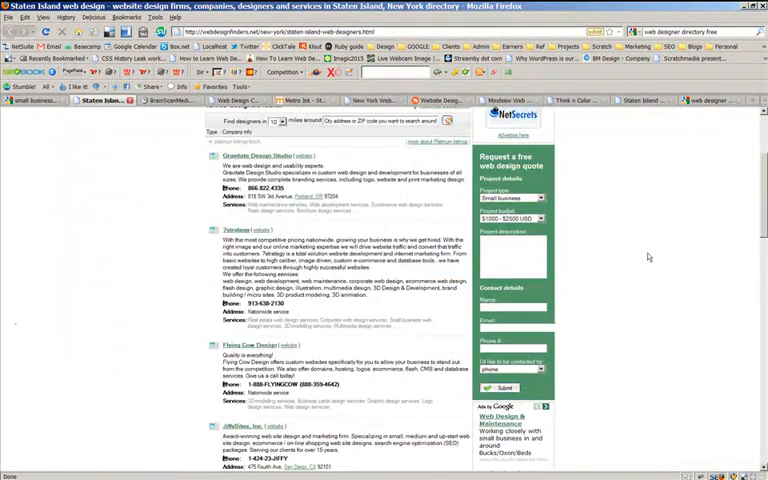
pyautogui.scroll(-3)
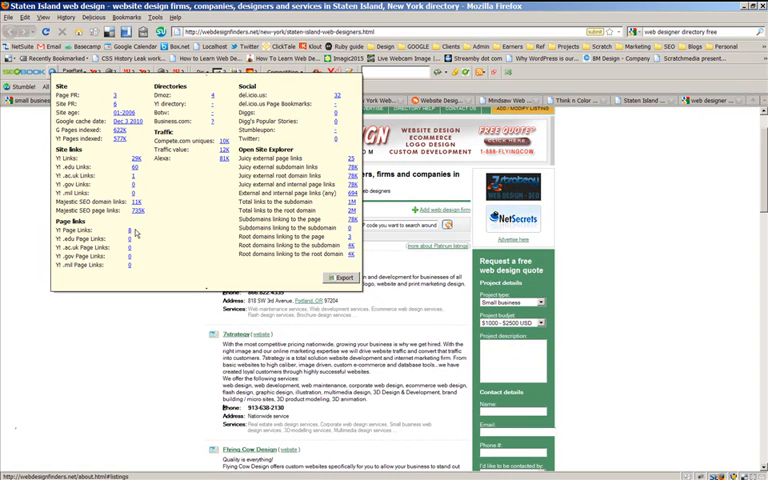
pyautogui.moveTo(140, 233)
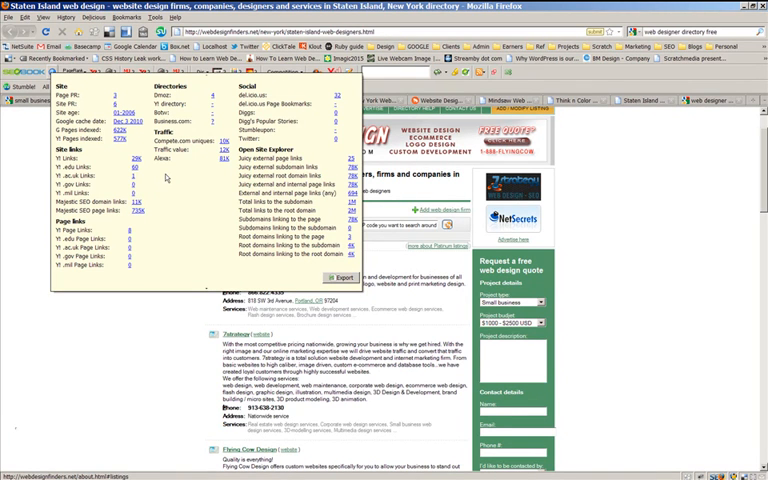
pyautogui.moveTo(167, 178)
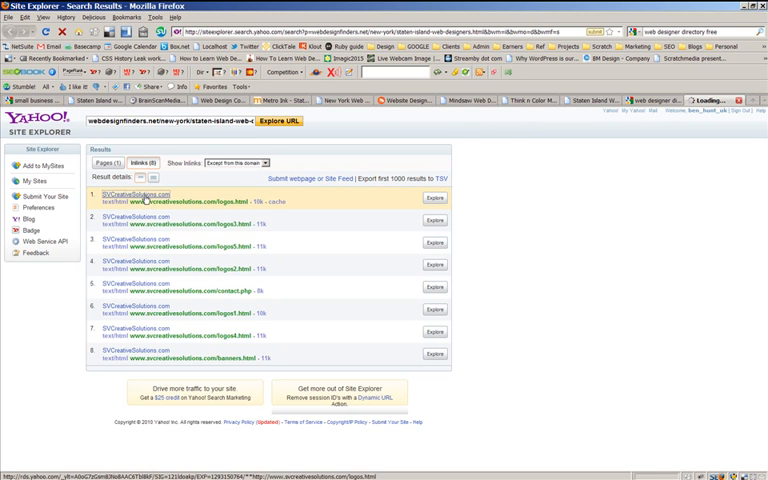
# Open SVCreativeSolutions' logos page, the first inlink to the Staten Island directory
pyautogui.click(137, 193)
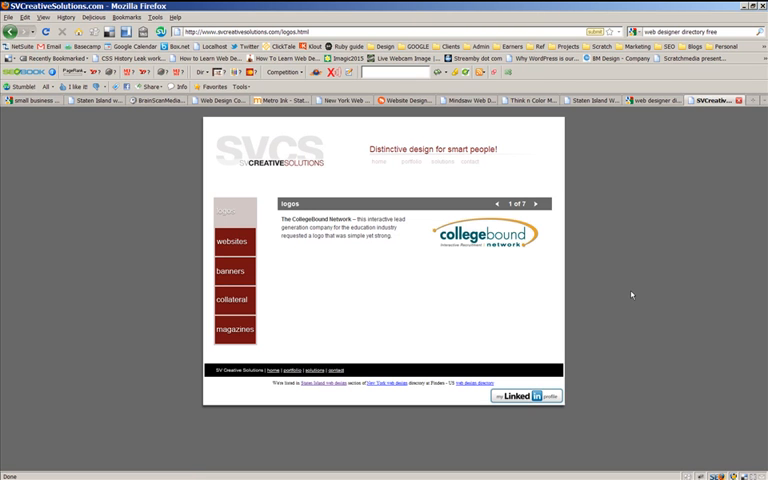
pyautogui.moveTo(703, 153)
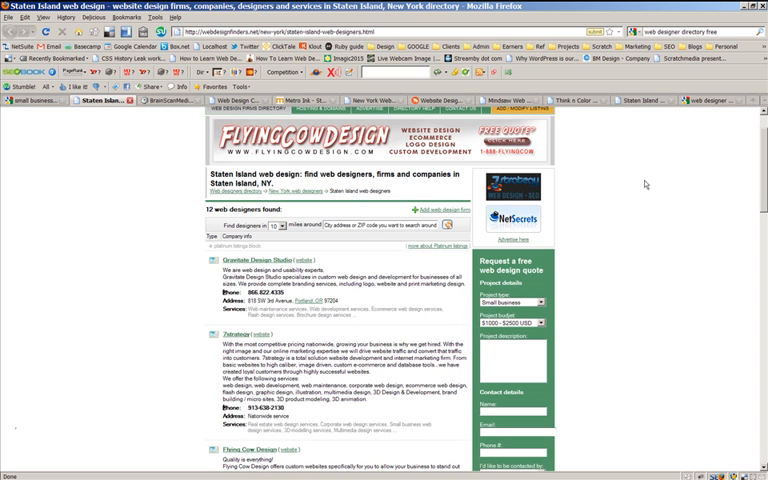
pyautogui.moveTo(146, 199)
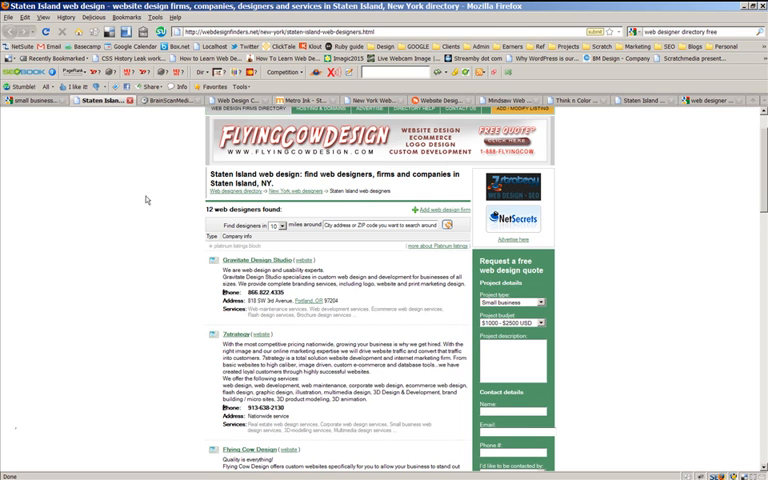
# Scroll down and back up through the WebDesignFinders Staten Island designer listings
pyautogui.scroll(-3)
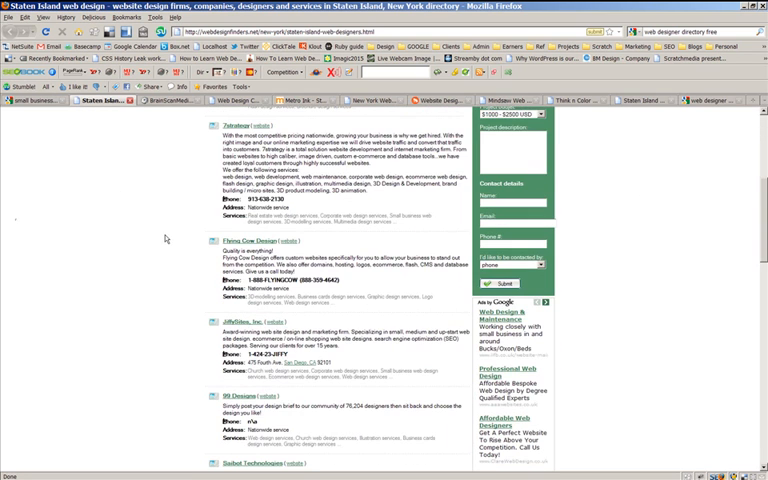
pyautogui.scroll(3)
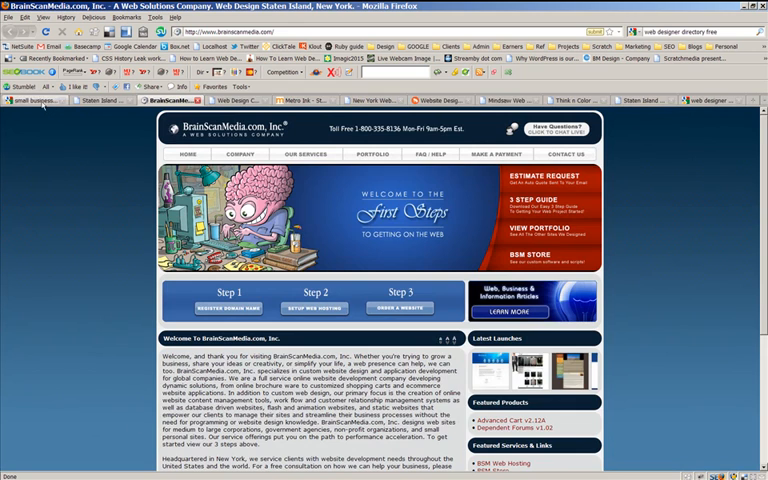
pyautogui.click(45, 101)
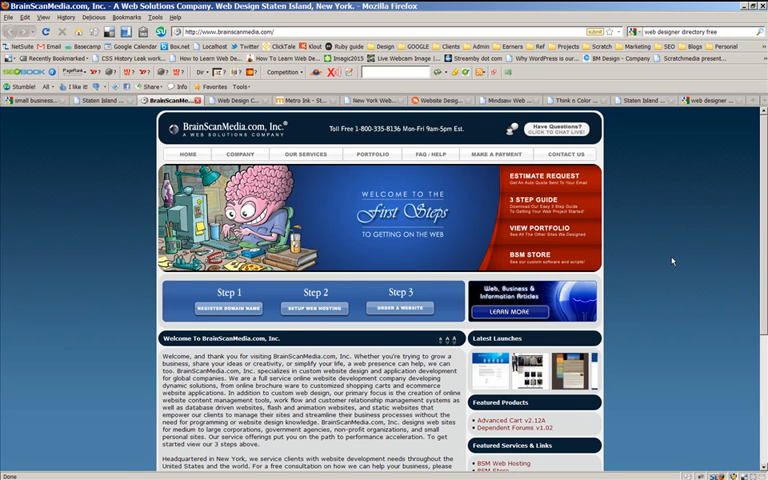
pyautogui.scroll(-3)
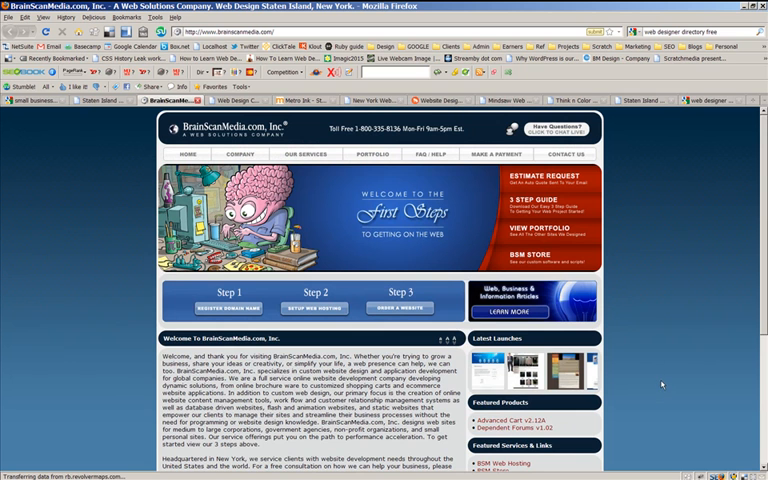
pyautogui.scroll(-3)
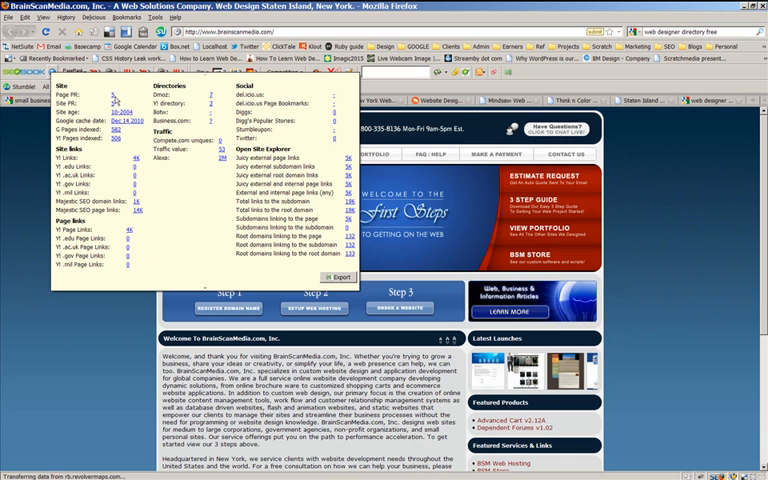
pyautogui.moveTo(135, 232)
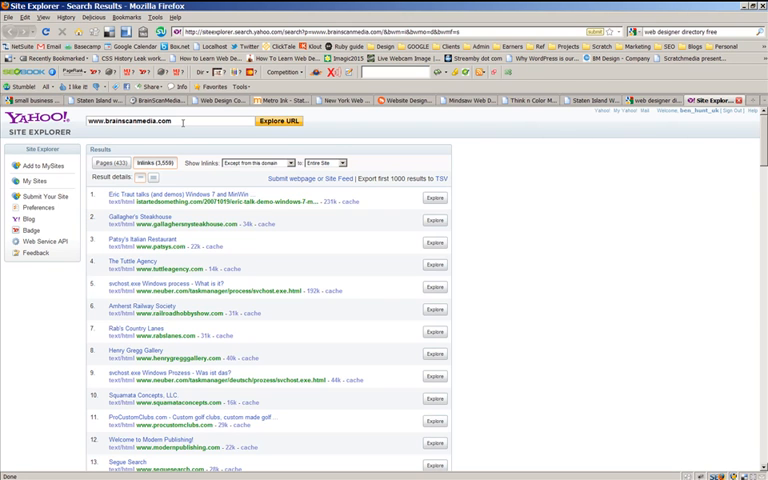
pyautogui.moveTo(657, 303)
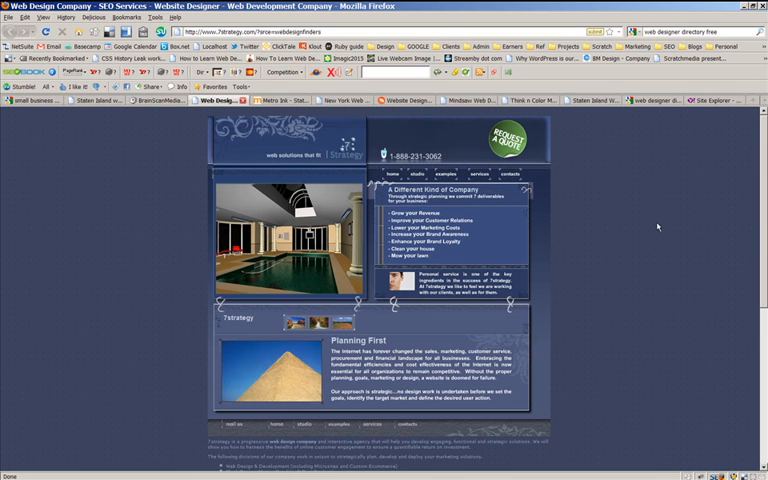
pyautogui.moveTo(658, 227)
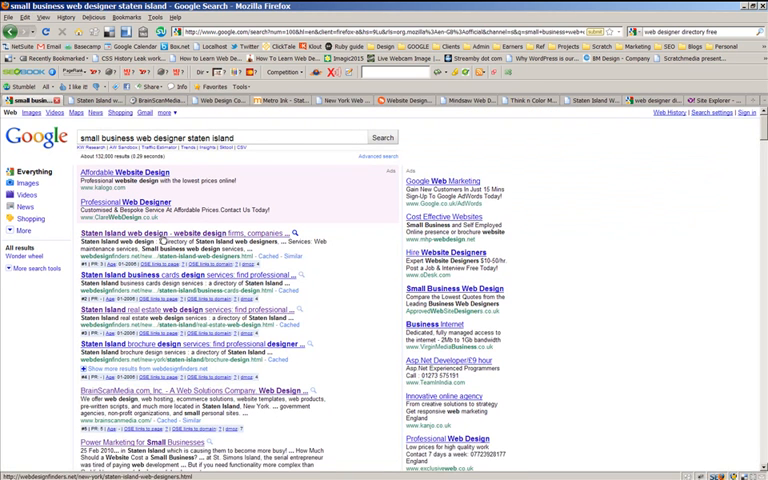
# Search the 7strategy homepage for '7stra' in the Find bar, which reports no match
pyautogui.press('ctrl+f')
pyautogui.write('7stra')
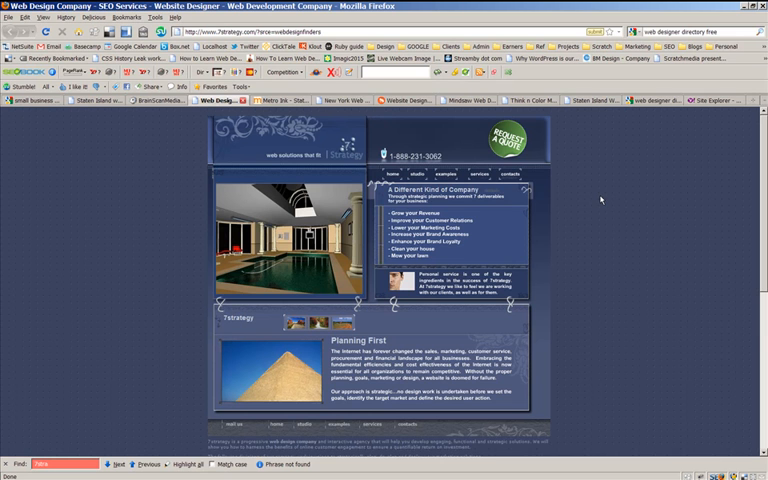
pyautogui.scroll(-3)
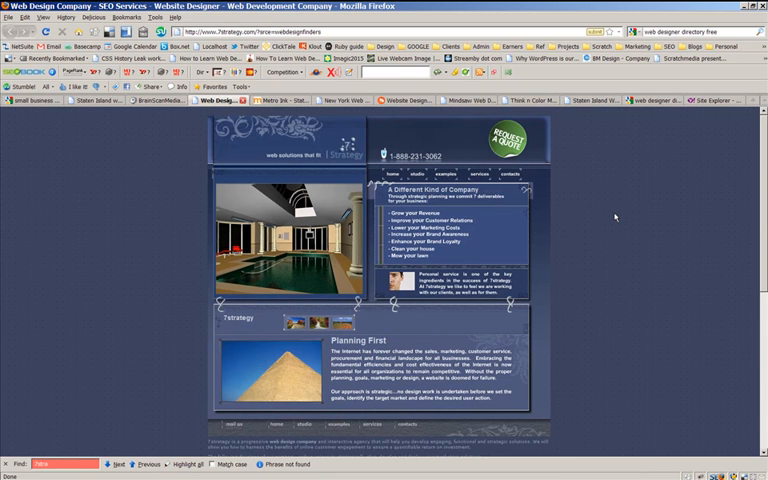
pyautogui.moveTo(611, 215)
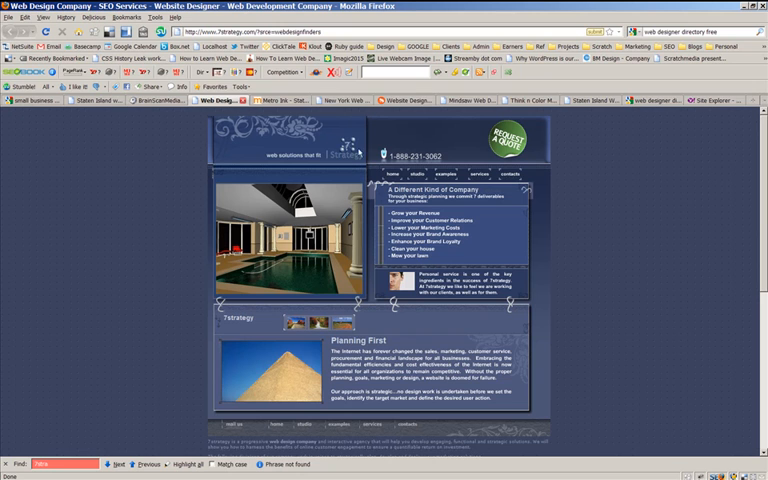
pyautogui.moveTo(638, 208)
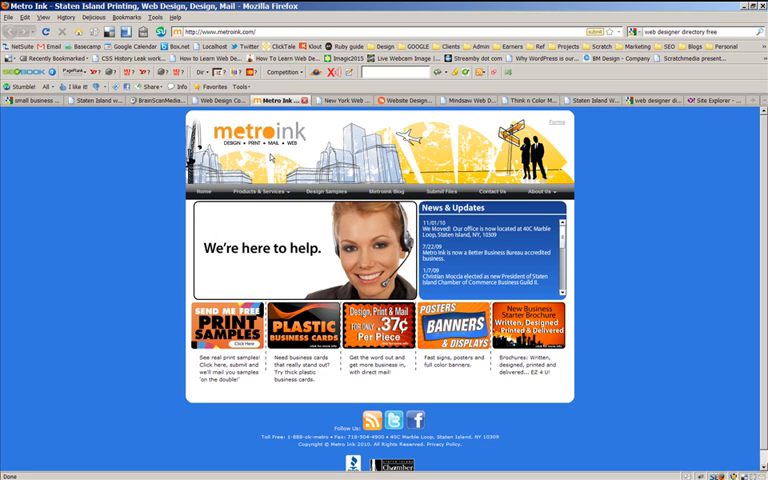
pyautogui.moveTo(271, 157)
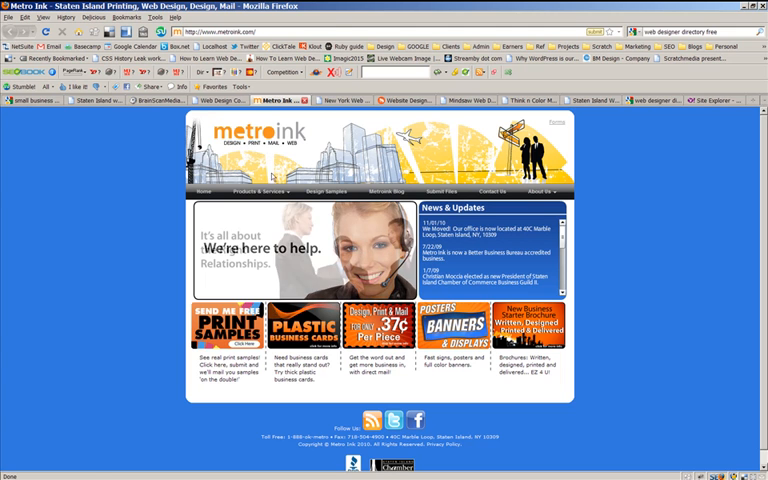
# Go through Products & Services > Web to Metro Ink's About Websites page
pyautogui.click(256, 191)
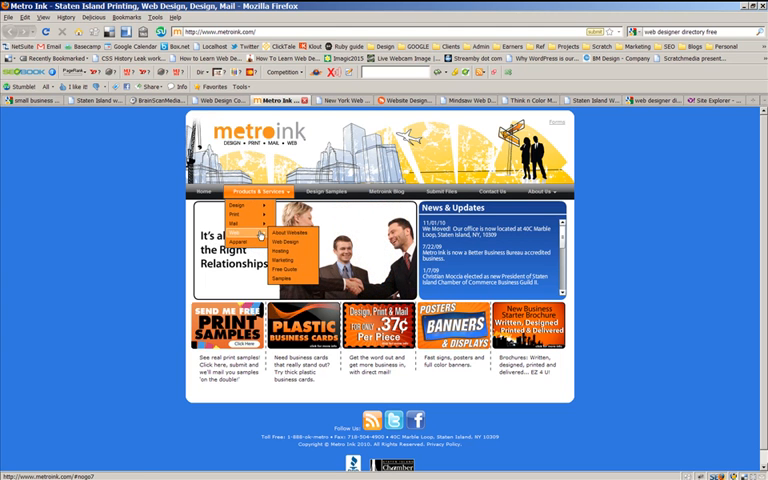
pyautogui.click(297, 242)
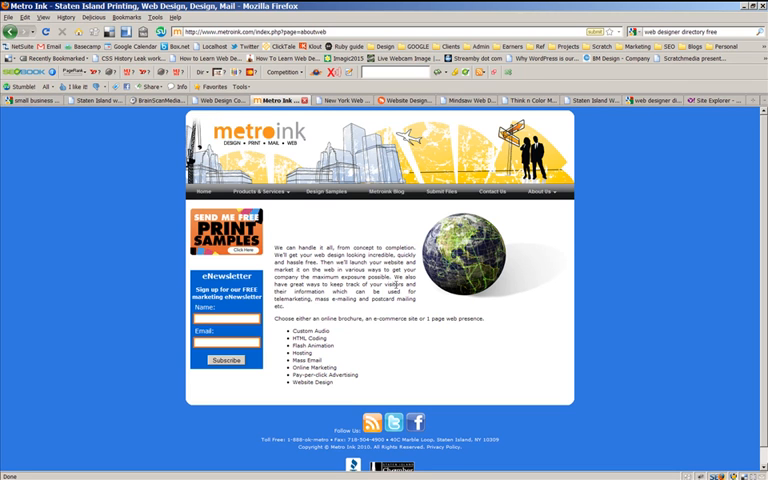
pyautogui.moveTo(537, 339)
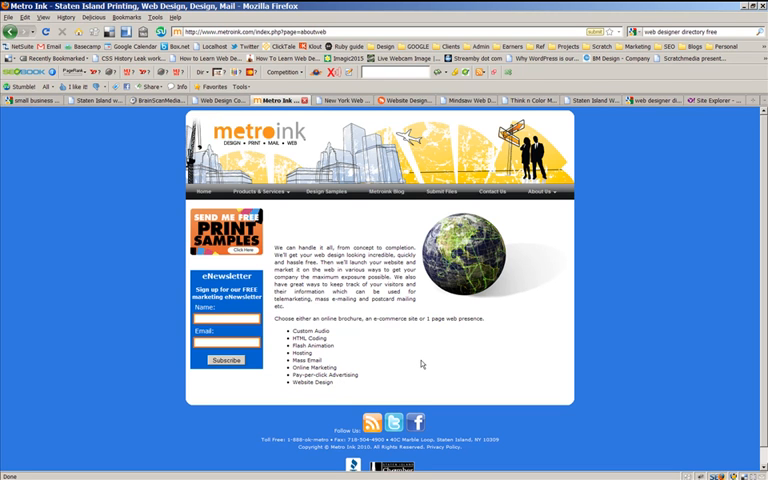
pyautogui.moveTo(417, 361)
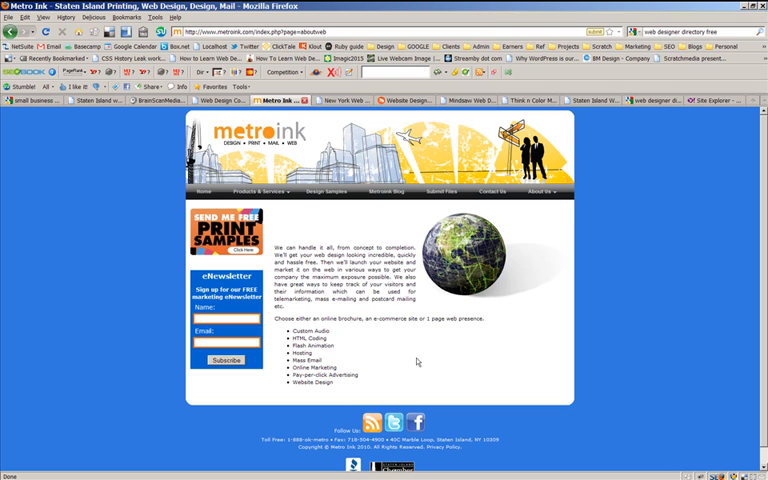
pyautogui.moveTo(653, 196)
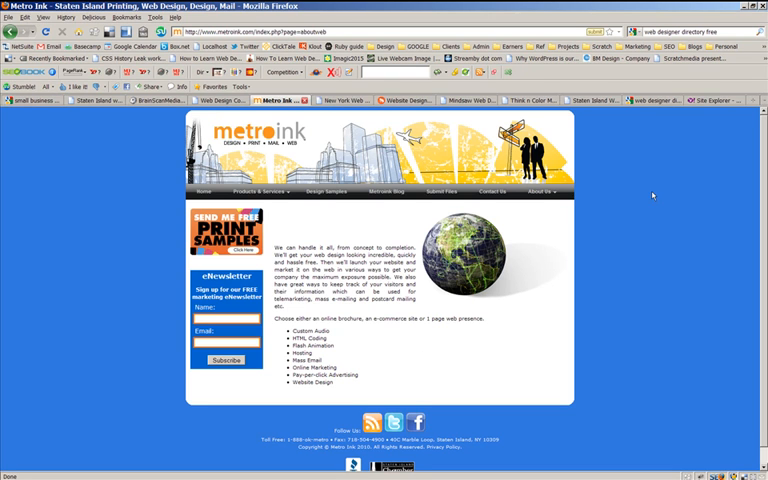
pyautogui.moveTo(652, 197)
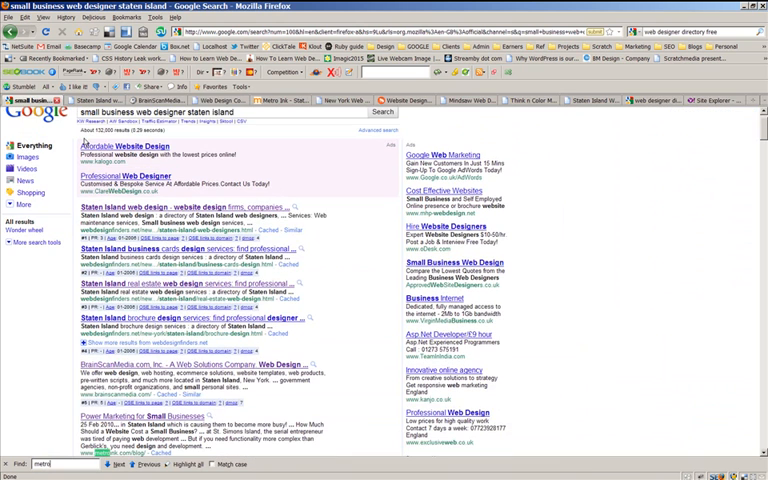
pyautogui.moveTo(162, 362)
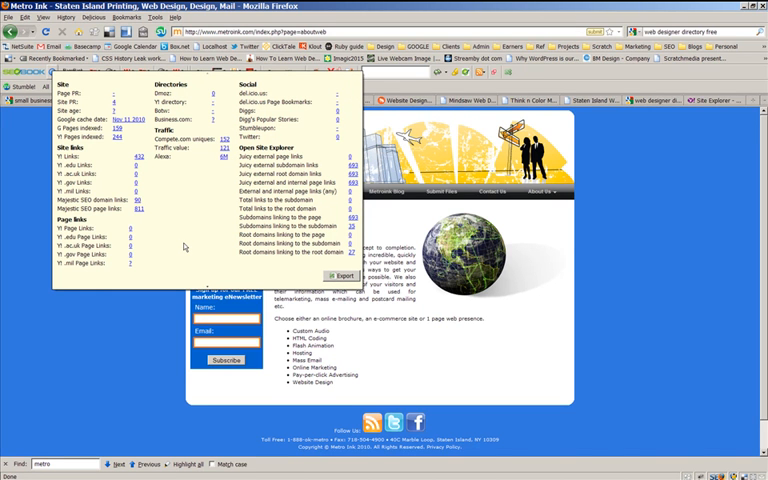
pyautogui.moveTo(129, 262)
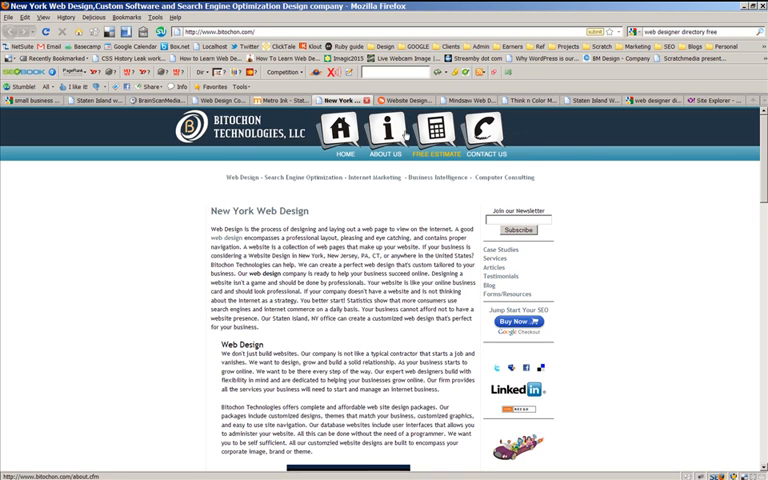
# Scroll down bitochon.com to read its Web Design services section
pyautogui.click(344, 133)
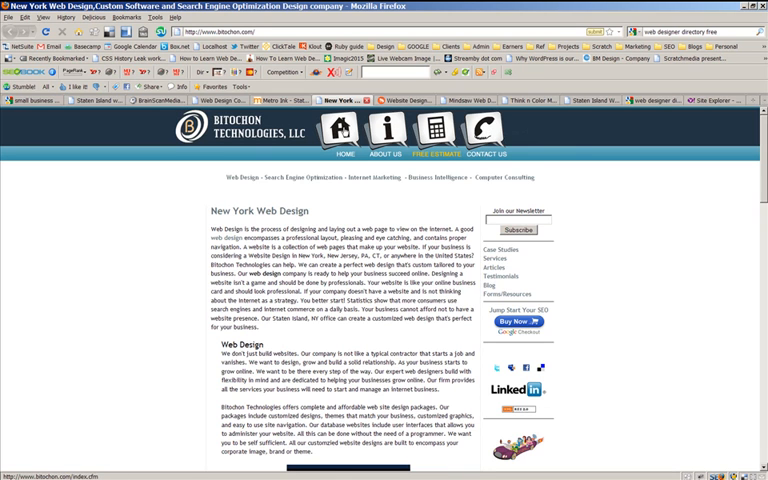
pyautogui.moveTo(573, 186)
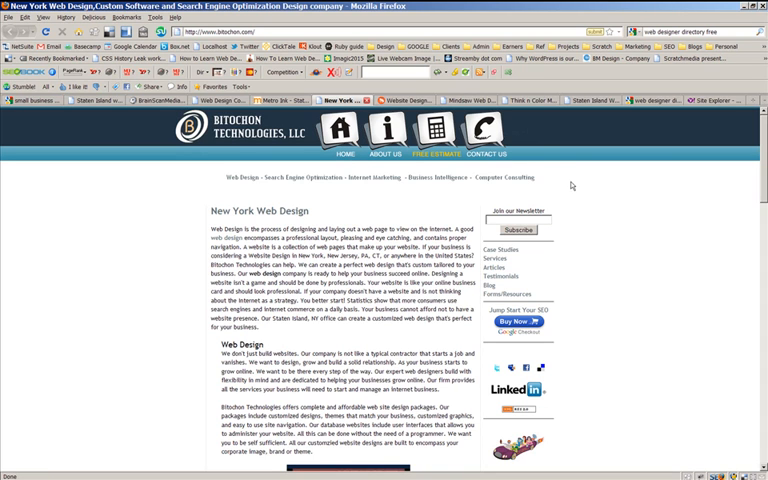
pyautogui.moveTo(588, 199)
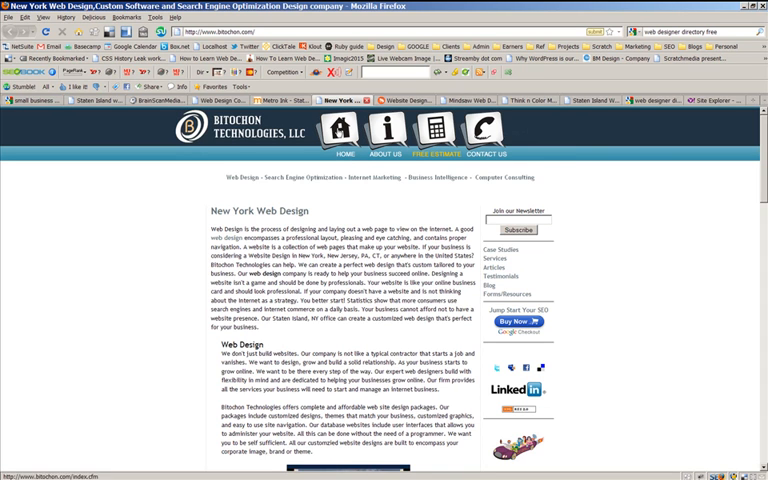
pyautogui.click(398, 131)
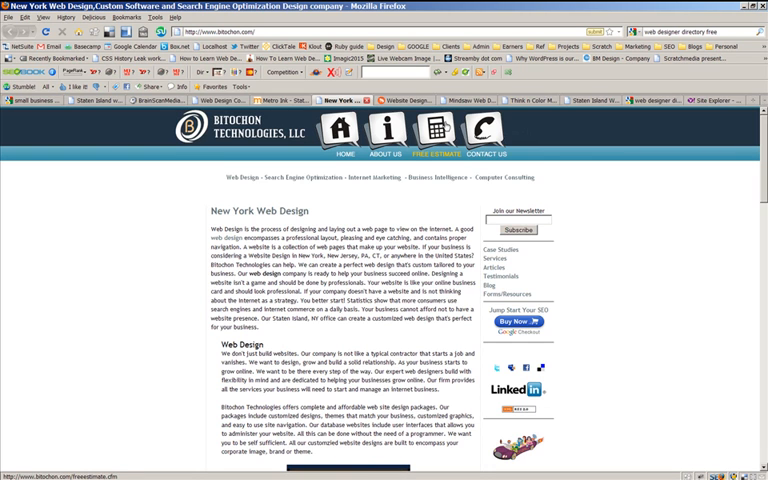
pyautogui.moveTo(604, 254)
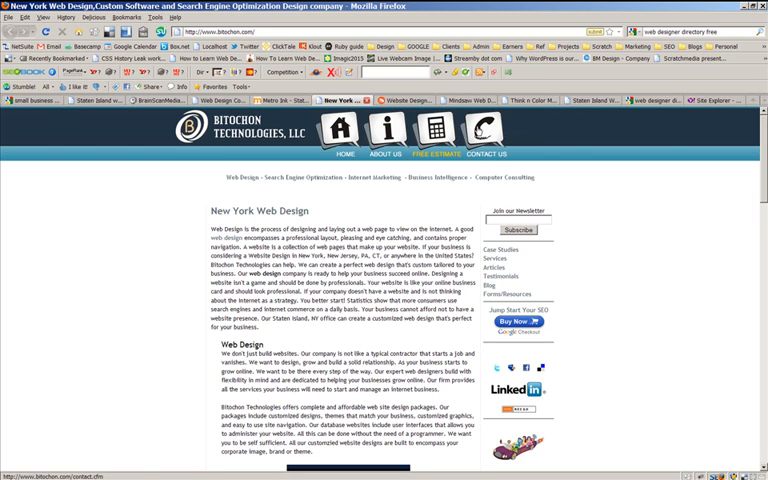
pyautogui.scroll(-3)
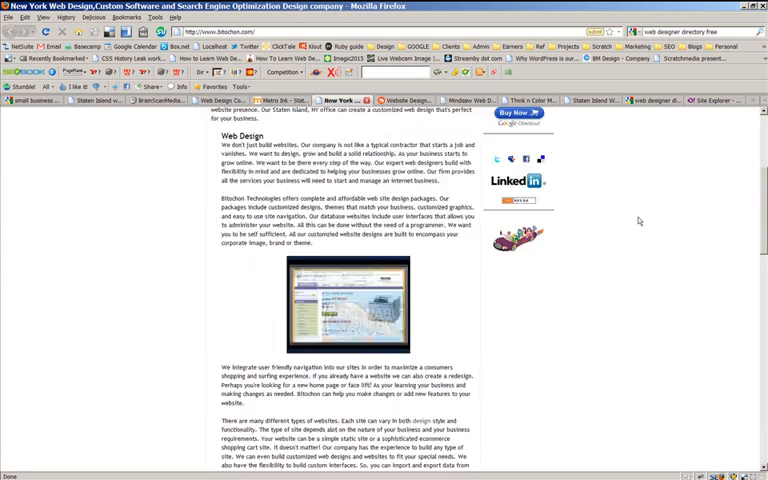
pyautogui.scroll(-3)
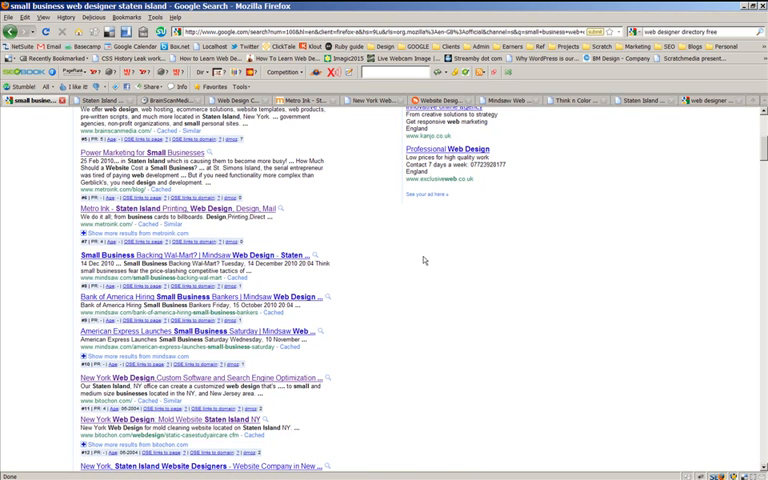
pyautogui.moveTo(424, 260)
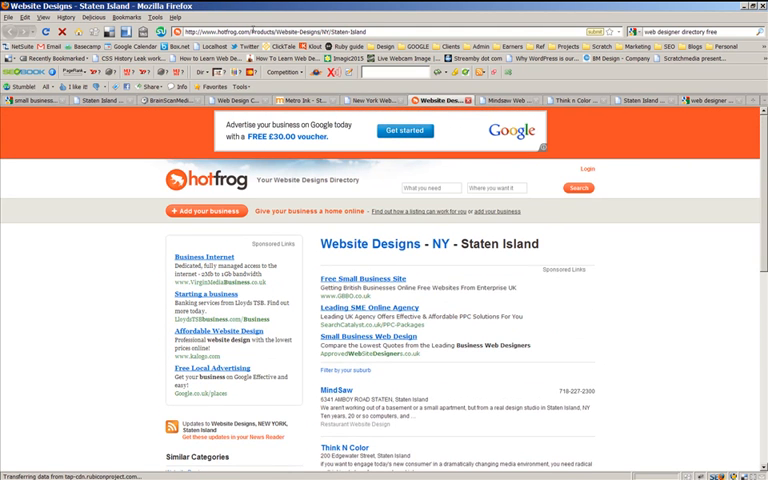
pyautogui.moveTo(650, 280)
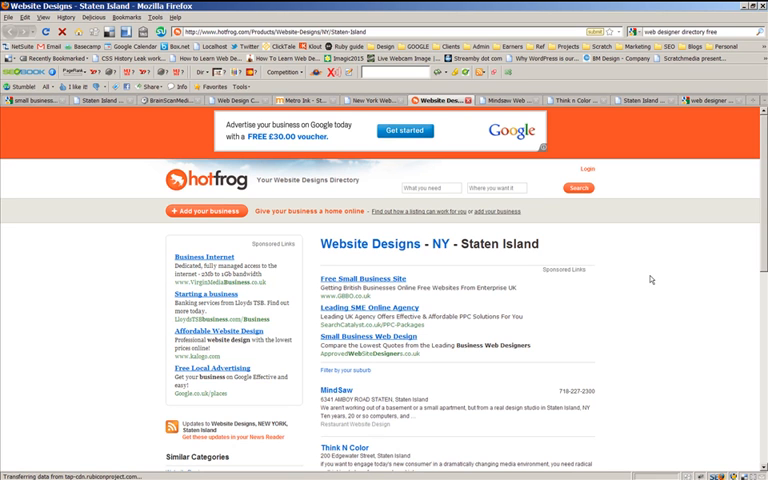
# Scroll the Hotfrog Staten Island website designs listings, with MindSaw at the top
pyautogui.scroll(-3)
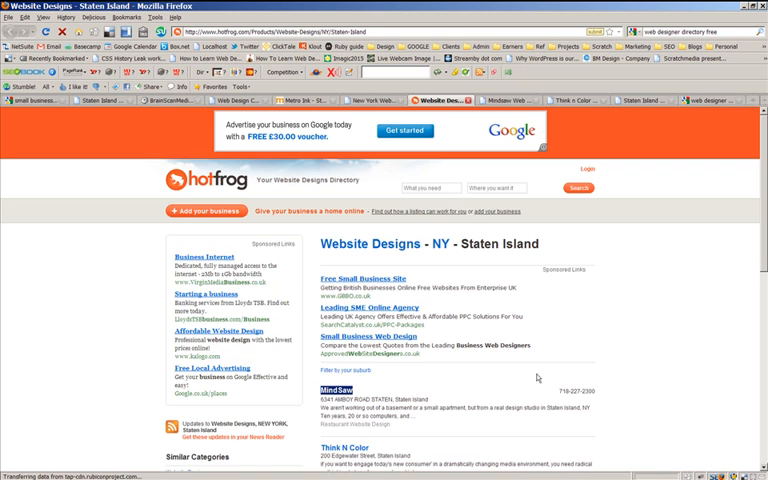
pyautogui.moveTo(645, 329)
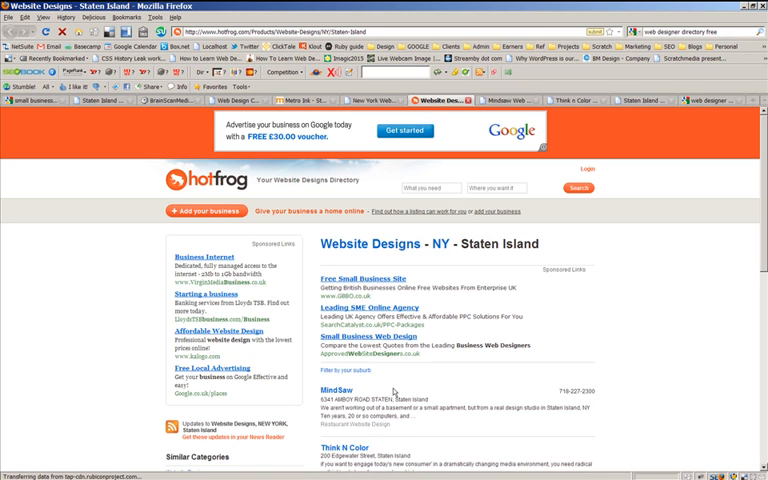
pyautogui.moveTo(396, 390)
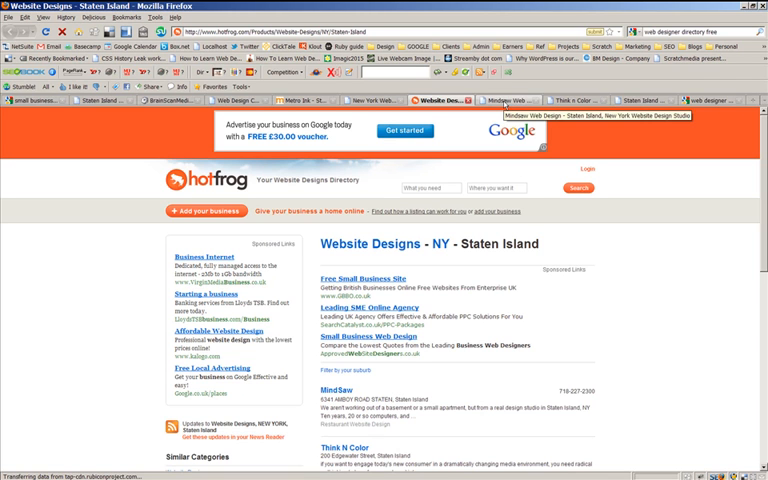
# Scroll the mindsaw.com homepage to its Custom Web Design and services sections
pyautogui.scroll(-3)
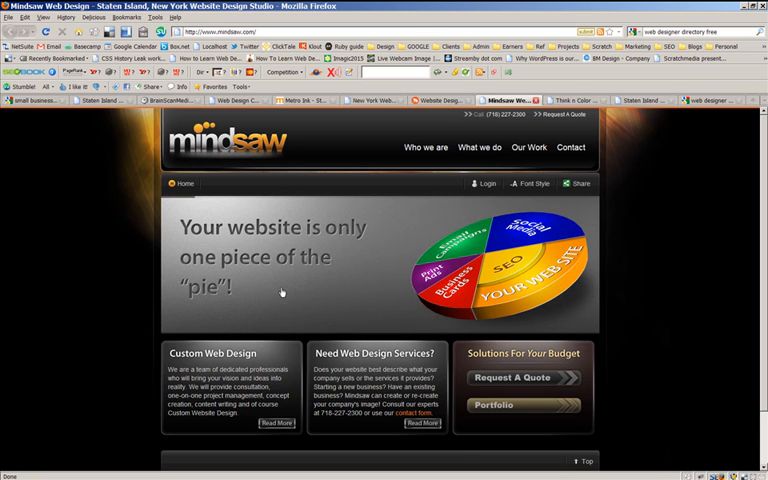
pyautogui.moveTo(392, 298)
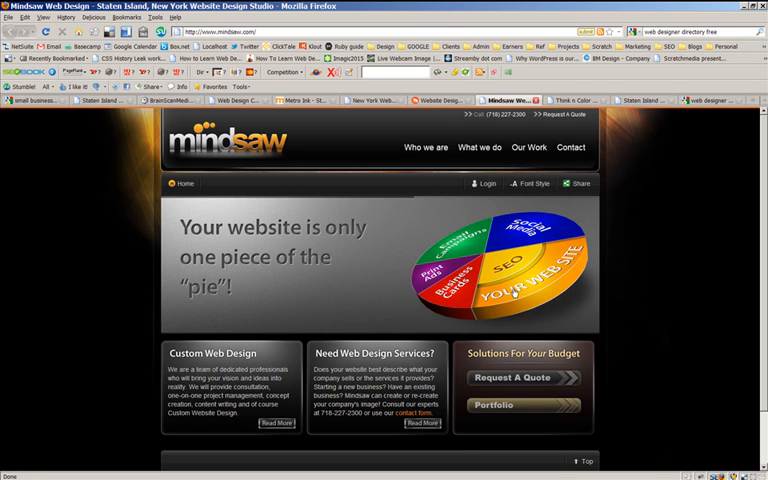
pyautogui.moveTo(667, 253)
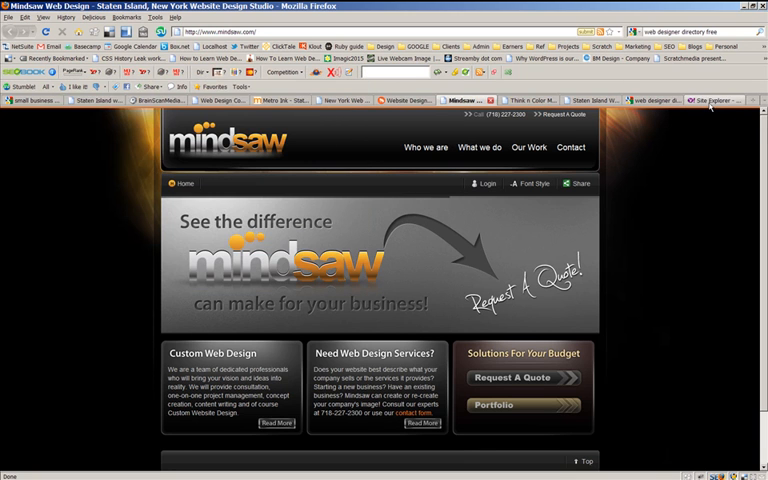
pyautogui.click(695, 99)
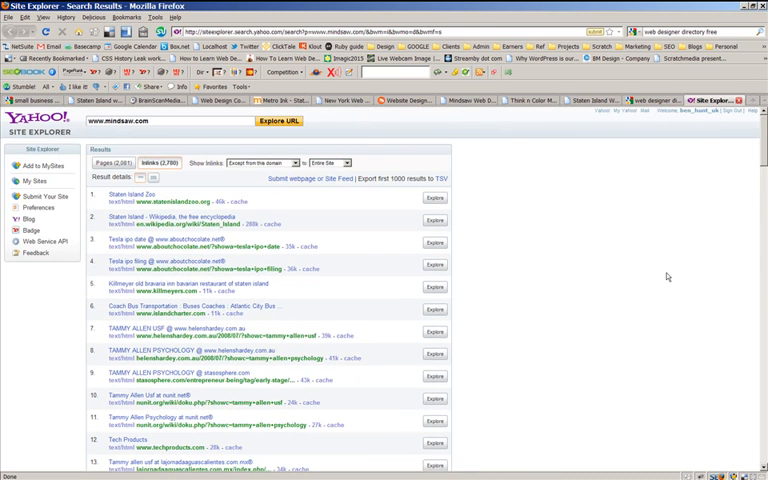
pyautogui.moveTo(741, 102)
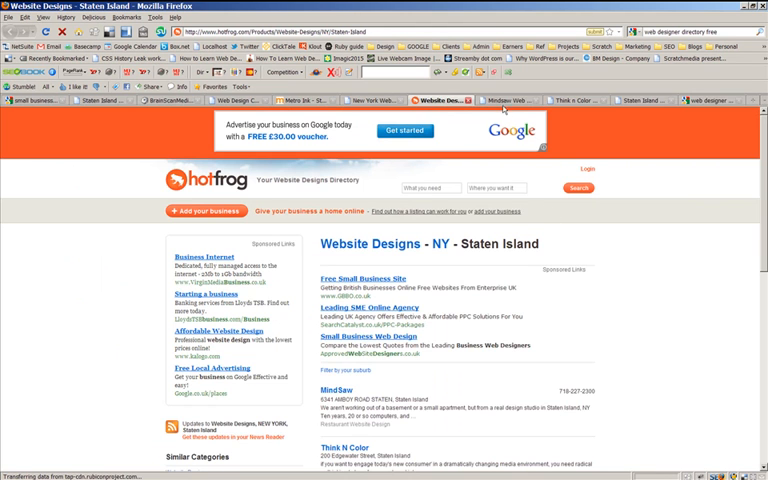
# Switch back to the Hotfrog Website Designs - NY - Staten Island tab
pyautogui.click(520, 99)
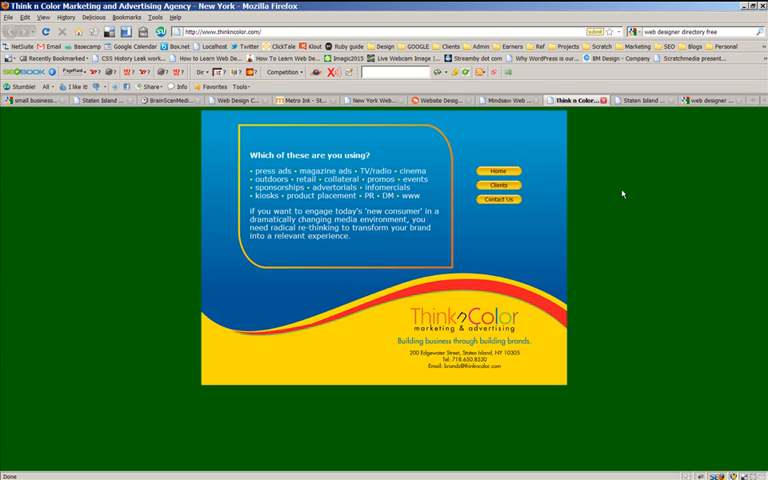
pyautogui.moveTo(290, 210)
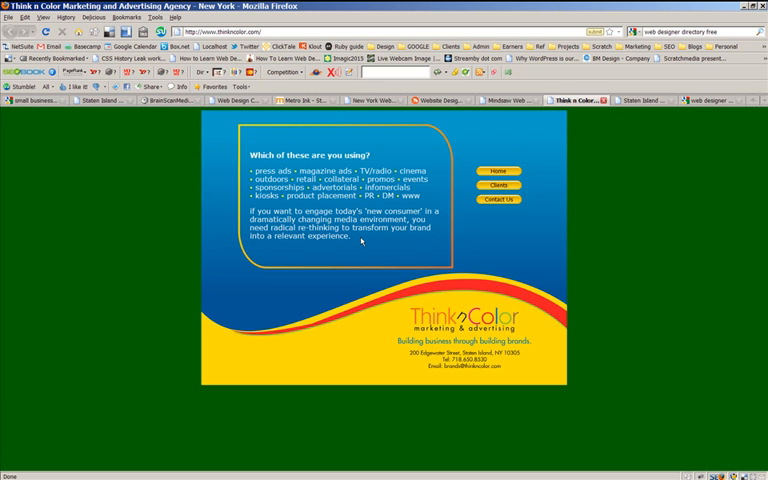
pyautogui.moveTo(604, 240)
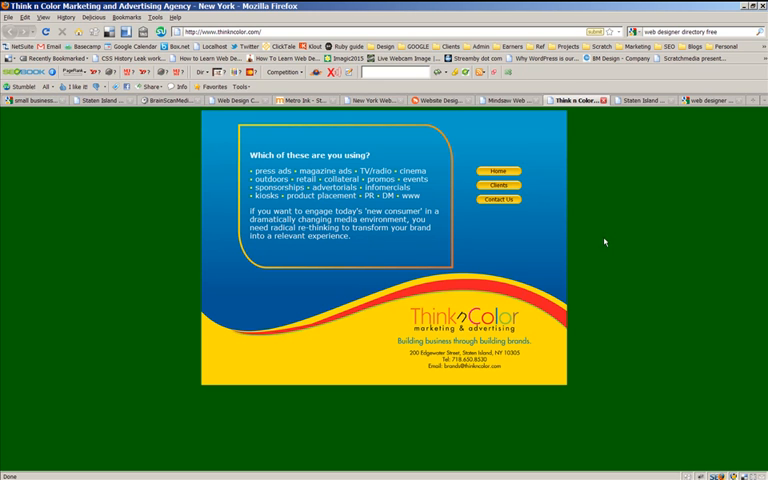
pyautogui.moveTo(608, 240)
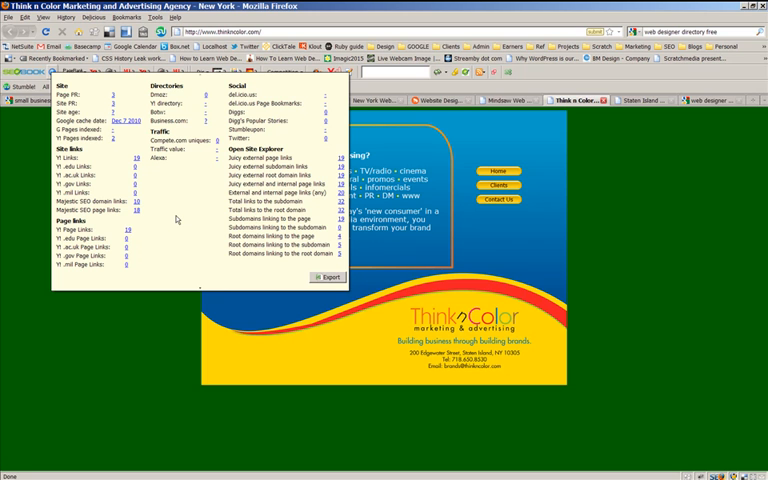
pyautogui.moveTo(128, 232)
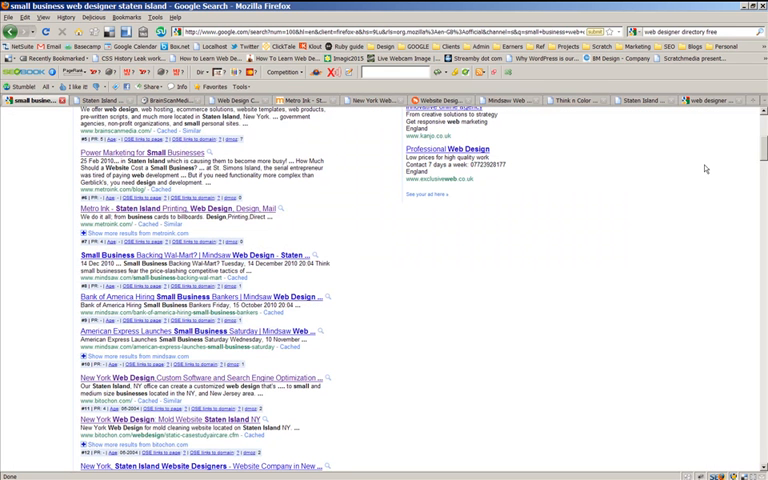
# Scroll the Google results for 'small business web designer staten island' back to the top
pyautogui.scroll(-3)
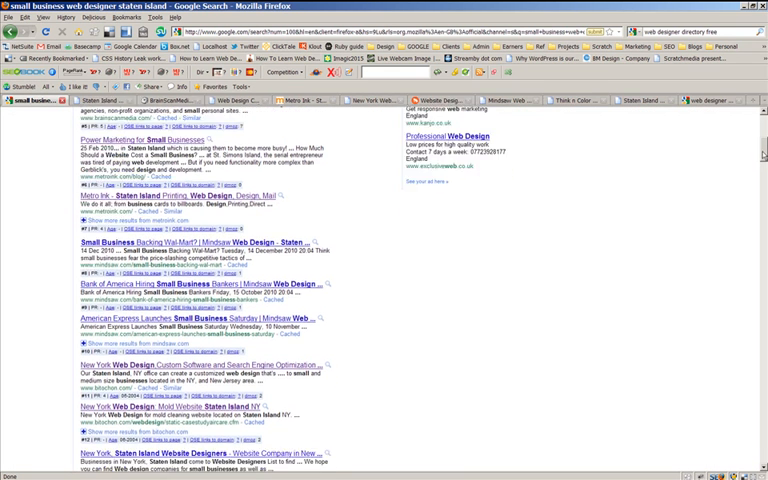
pyautogui.scroll(3)
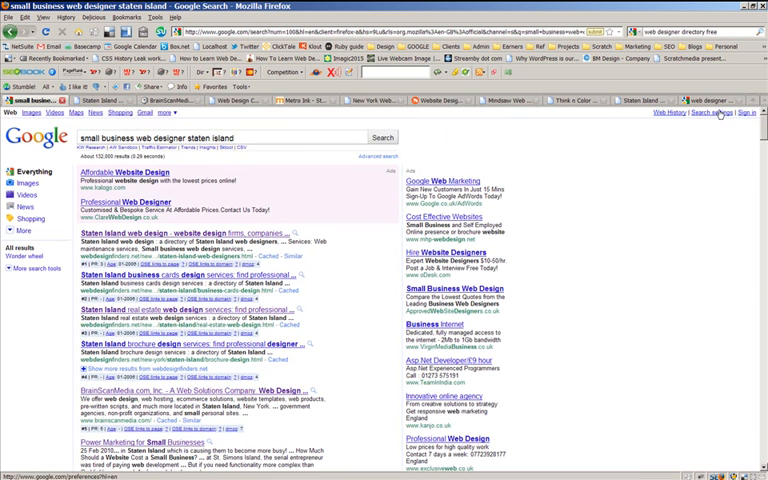
# Scroll the Staten Island web designer results looking for Think n Color, finding no match
pyautogui.click(716, 124)
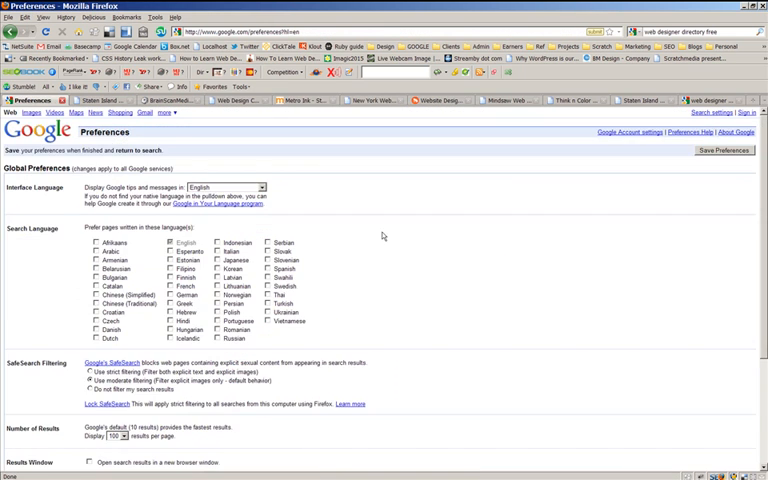
pyautogui.scroll(-3)
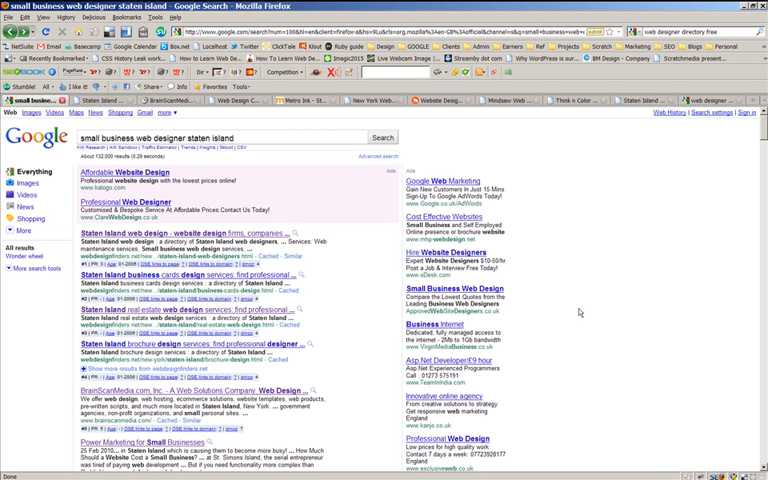
pyautogui.scroll(-3)
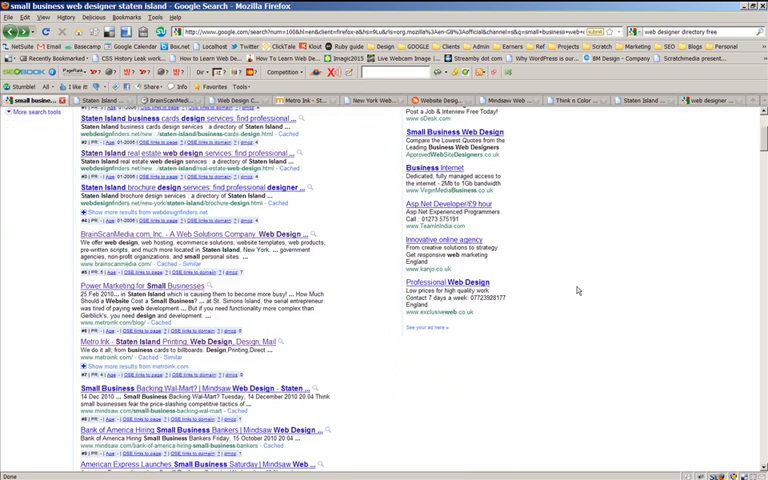
pyautogui.scroll(-3)
pyautogui.write('thinkncolor')
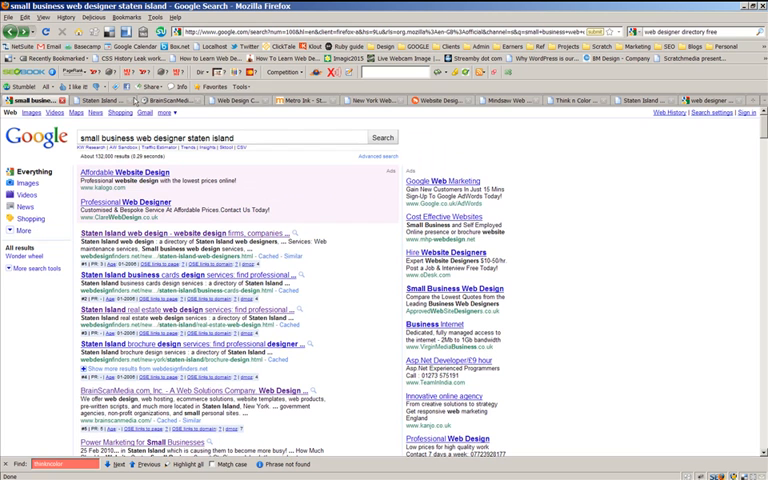
pyautogui.moveTo(562, 204)
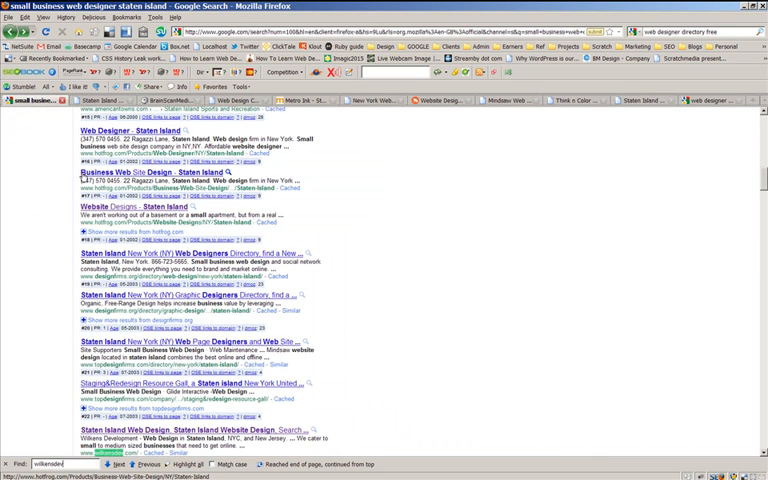
# Scroll further down the results to the Wilkens Development listing
pyautogui.scroll(-3)
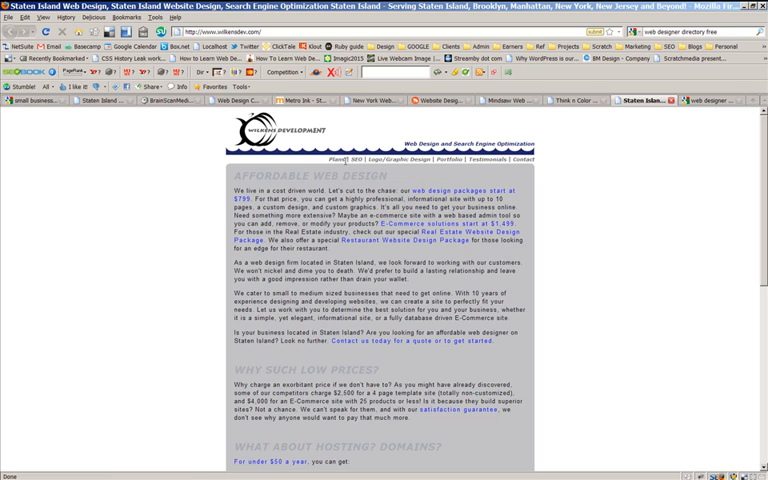
pyautogui.moveTo(583, 175)
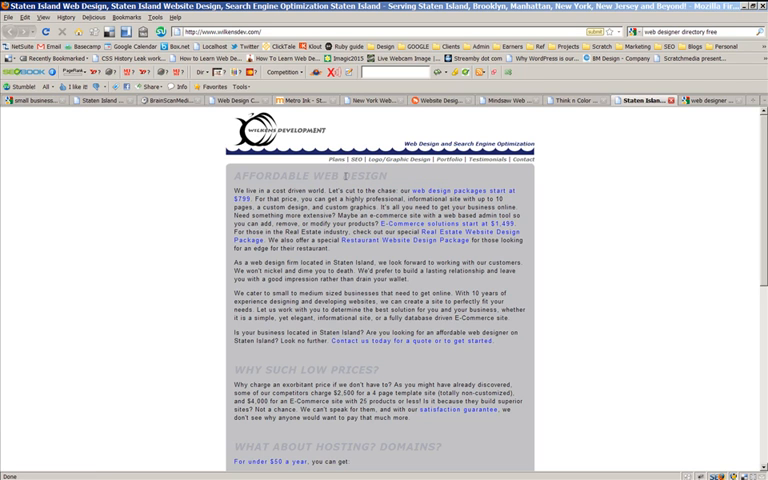
# Browse the wilkensdev.com homepage, then return to the 'web designer directory free' results
pyautogui.doubleClick(290, 176)
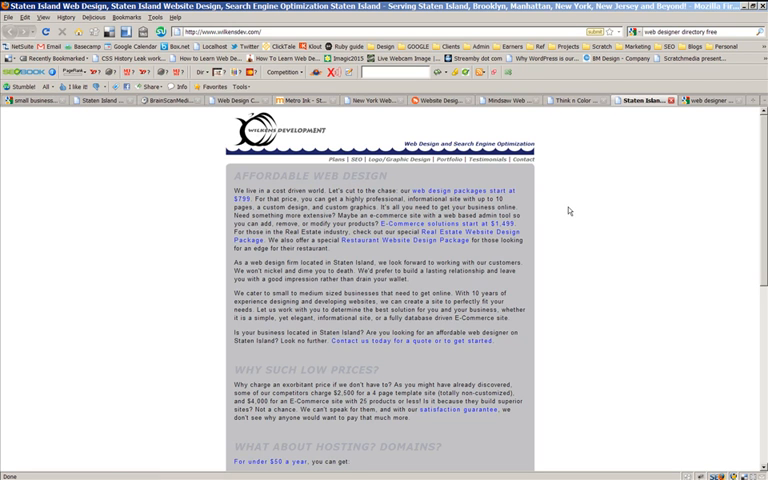
pyautogui.scroll(-3)
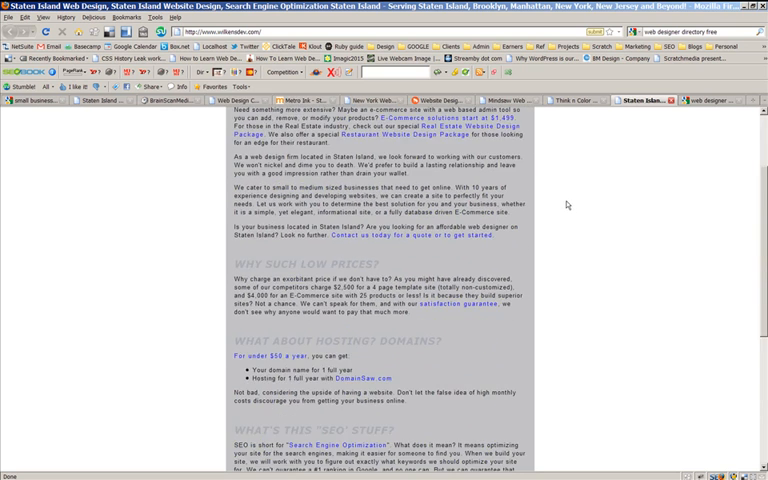
pyautogui.scroll(3)
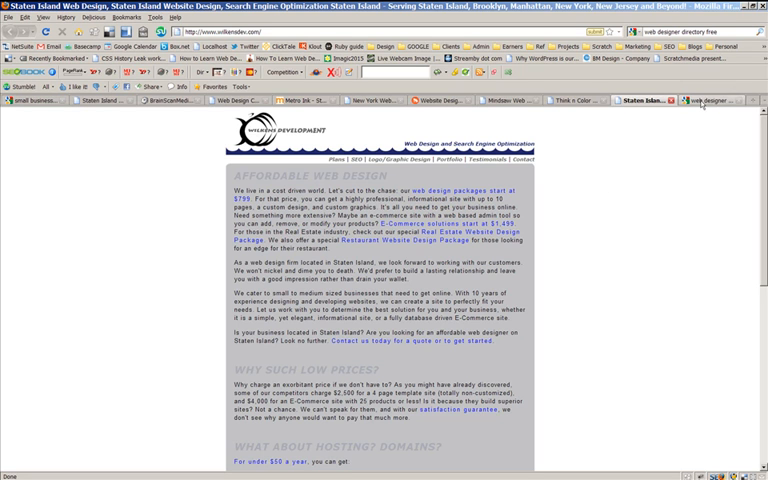
pyautogui.moveTo(715, 104)
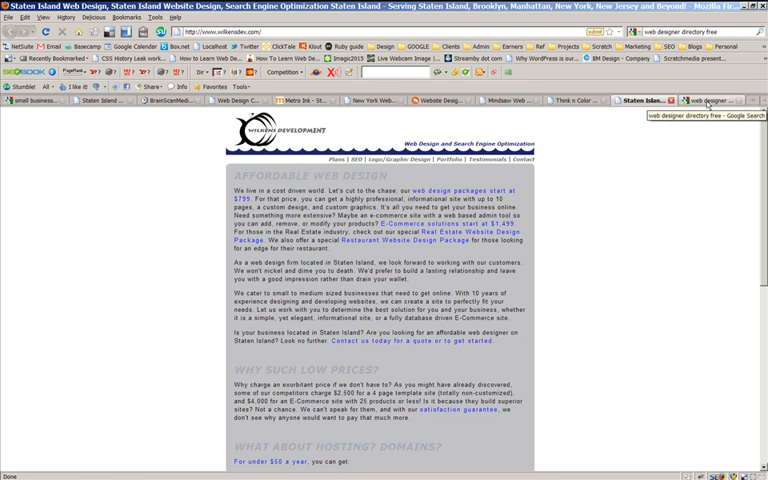
pyautogui.click(710, 100)
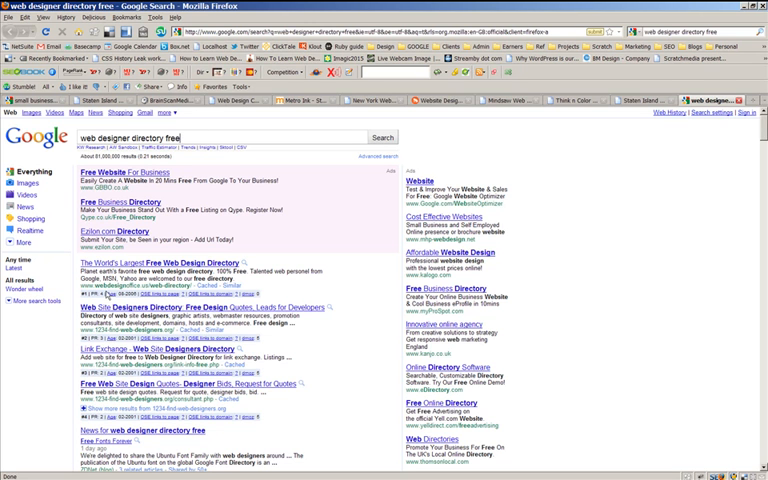
pyautogui.scroll(-3)
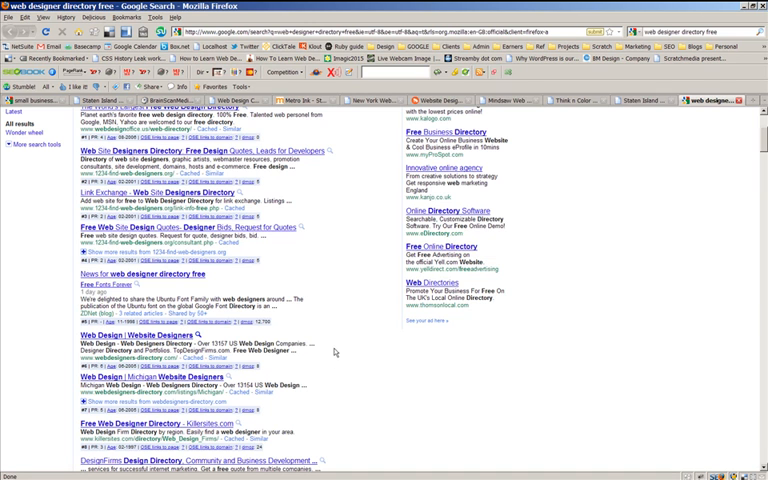
pyautogui.scroll(3)
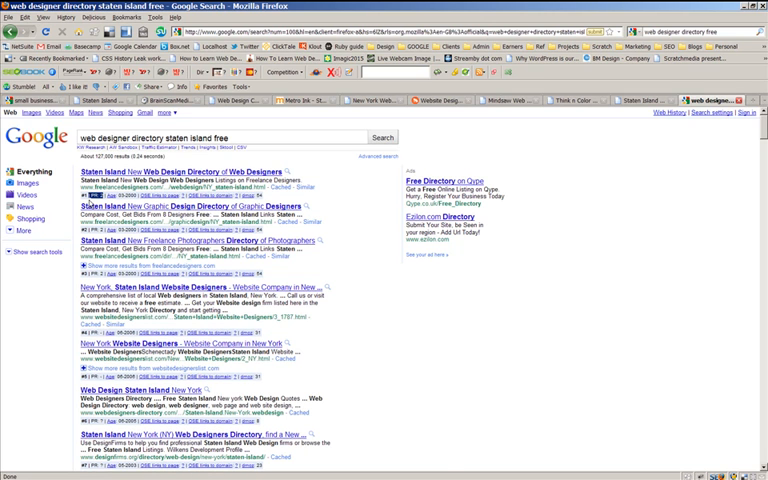
pyautogui.moveTo(448, 294)
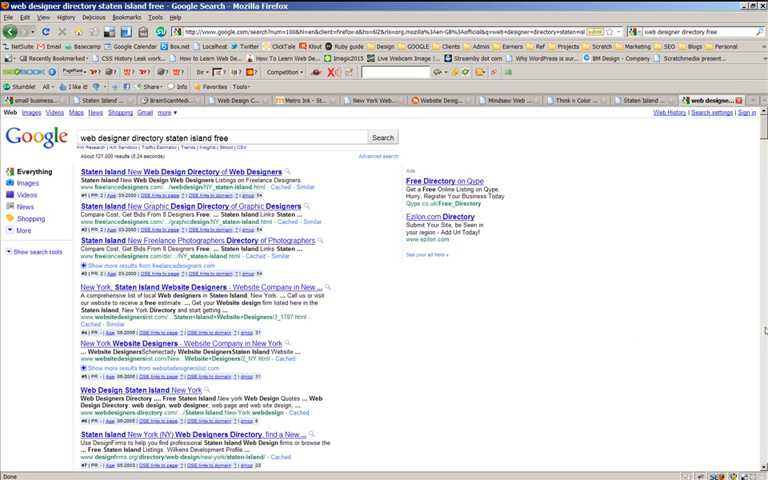
# Scroll through the Staten Island free web designer directory listings
pyautogui.scroll(-3)
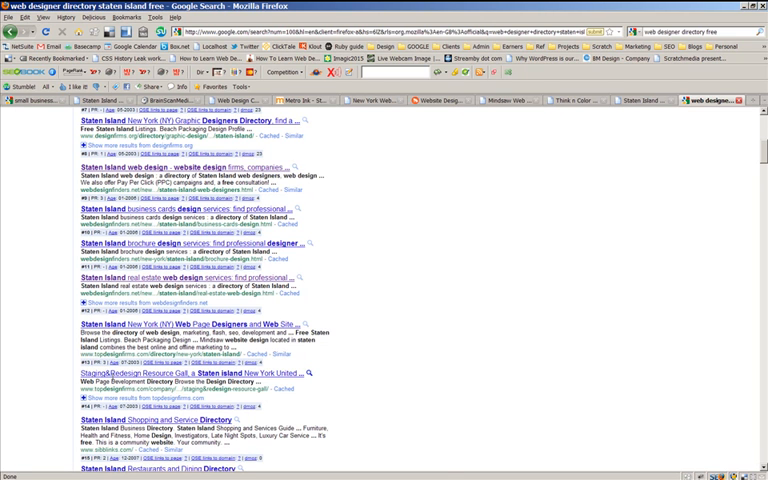
pyautogui.scroll(-3)
pyautogui.write('PR: 6')
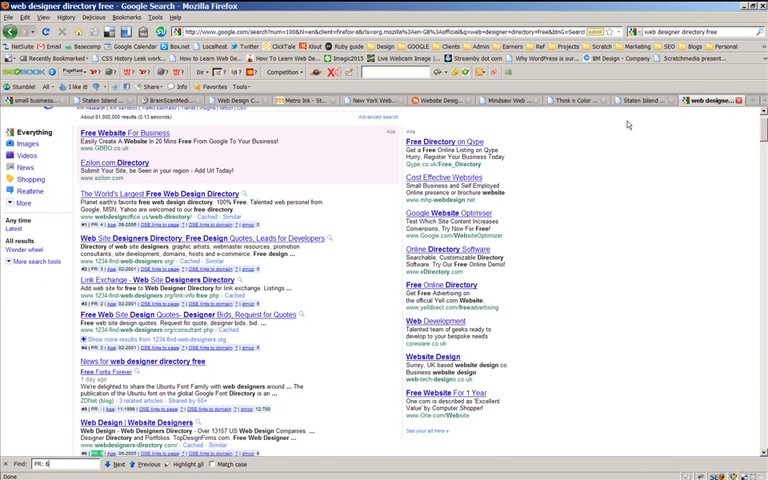
# Find the PR: 6 directories and select the Michigan Website Designers listing
pyautogui.scroll(-3)
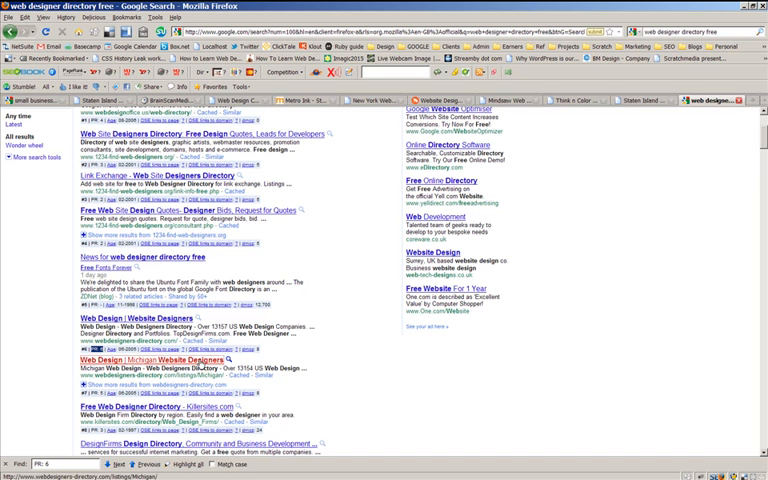
pyautogui.click(140, 357)
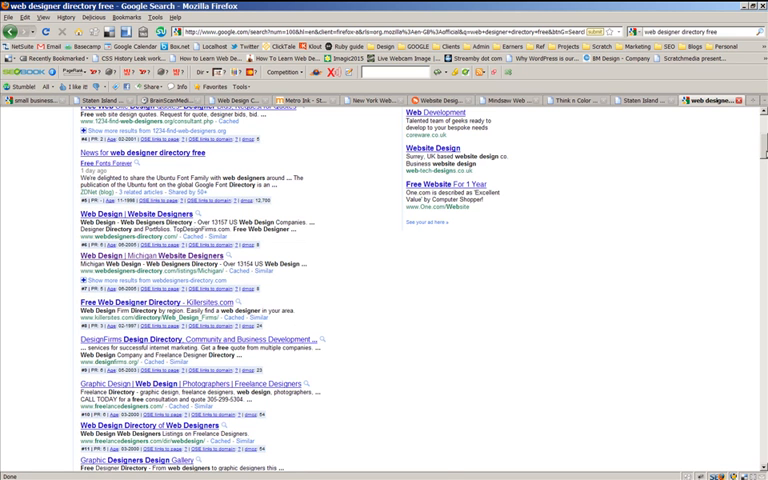
pyautogui.scroll(3)
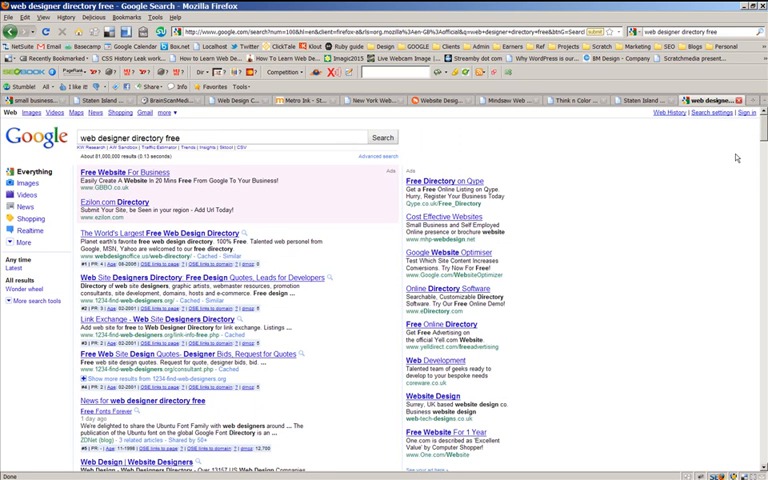